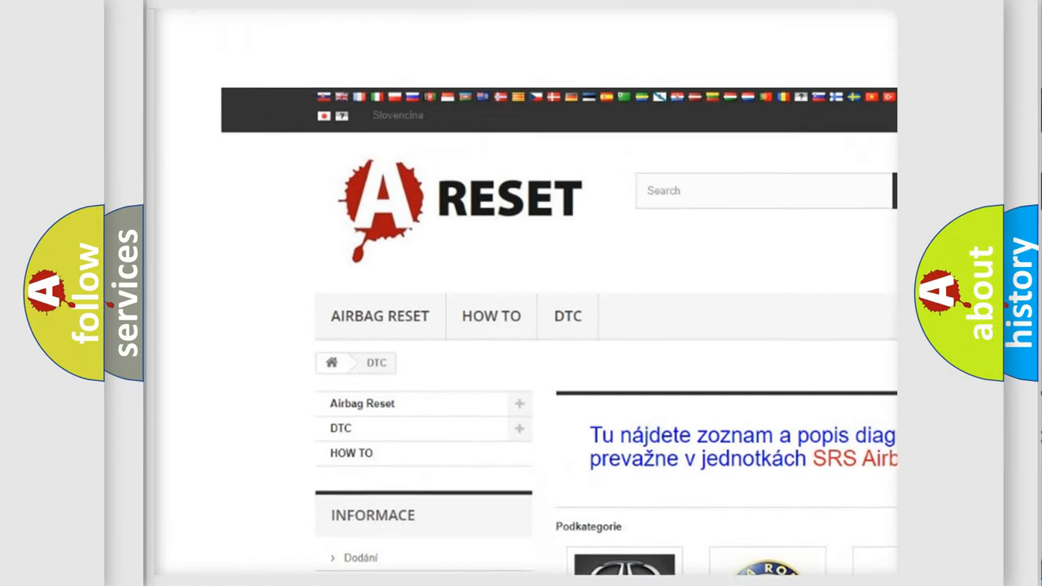
Select the Jeep logo from the DTC brand grid to view its diagnostic trouble code list.
scroll("down", 3)
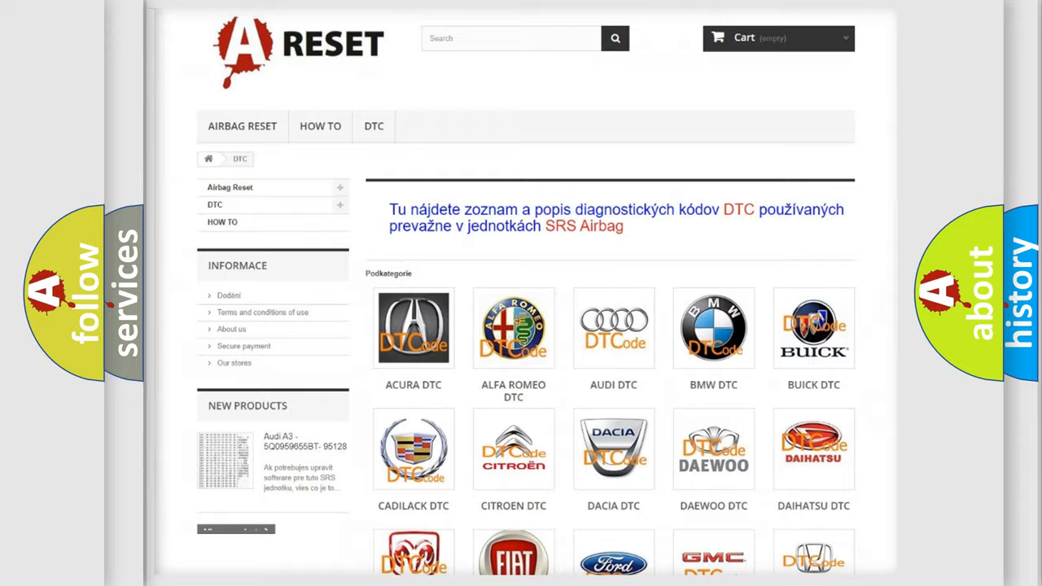
scroll("down", 3)
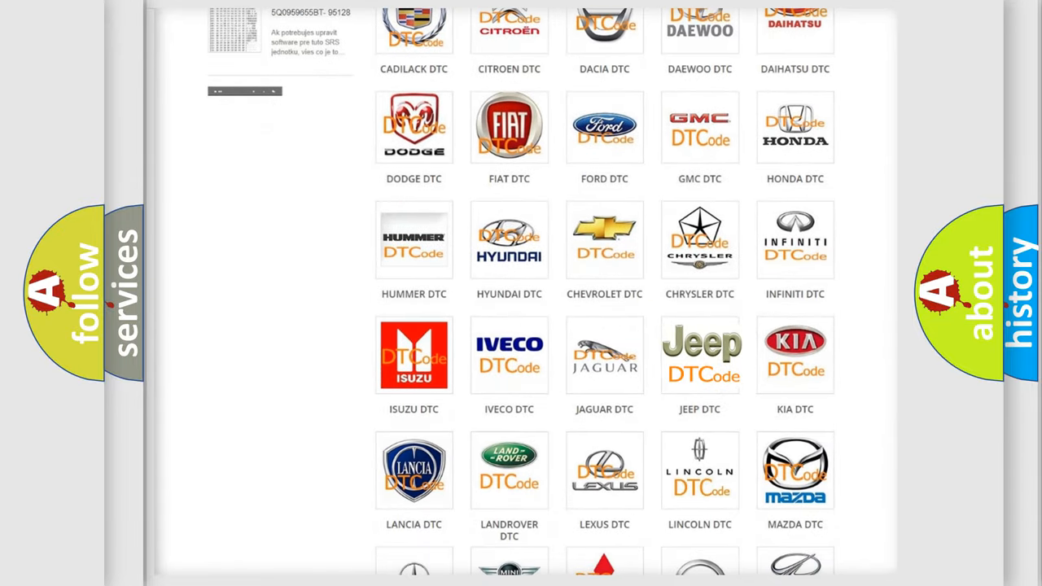
left_click(700, 355)
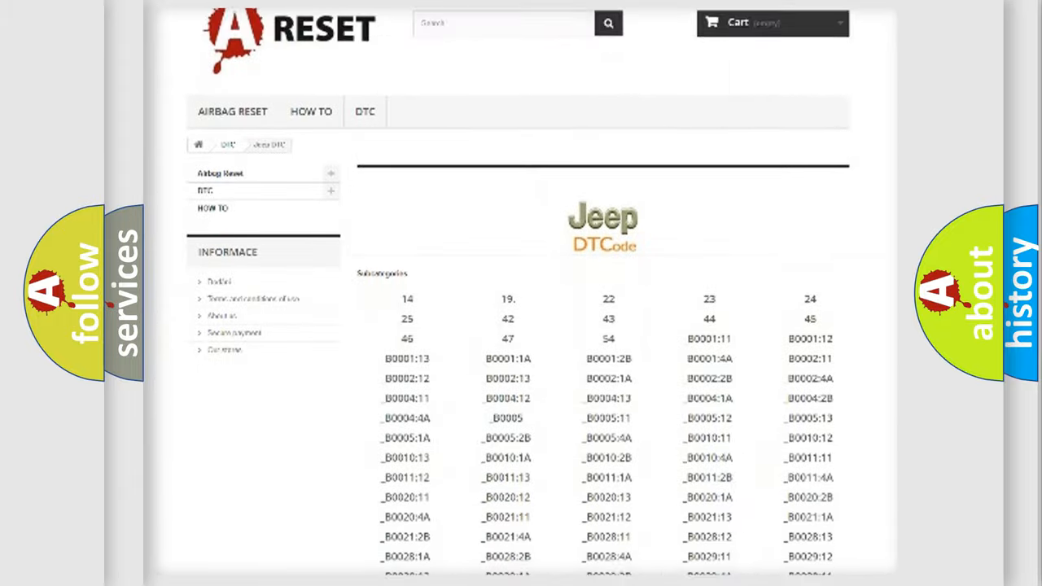
scroll("down", 3)
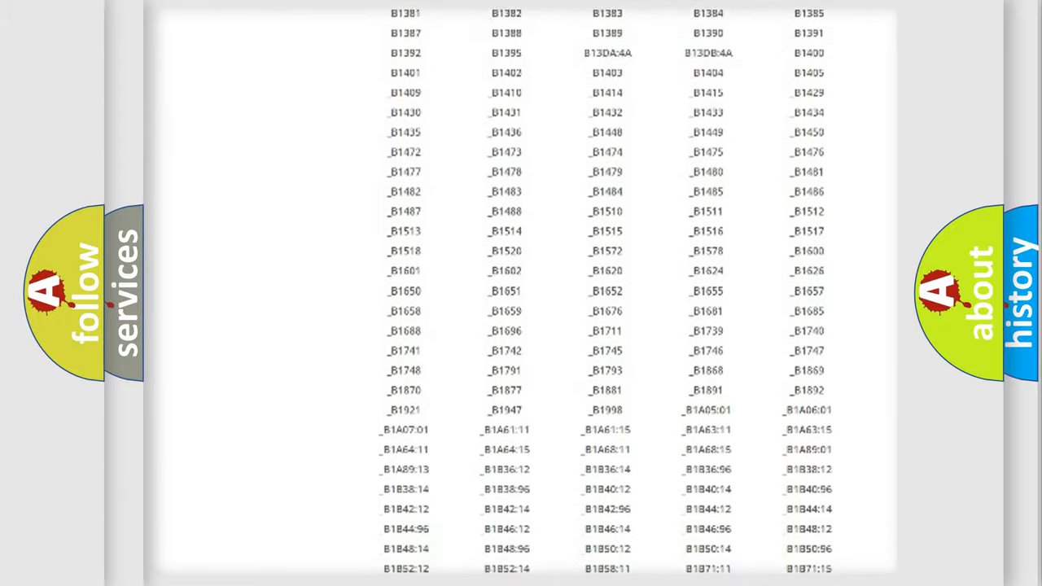